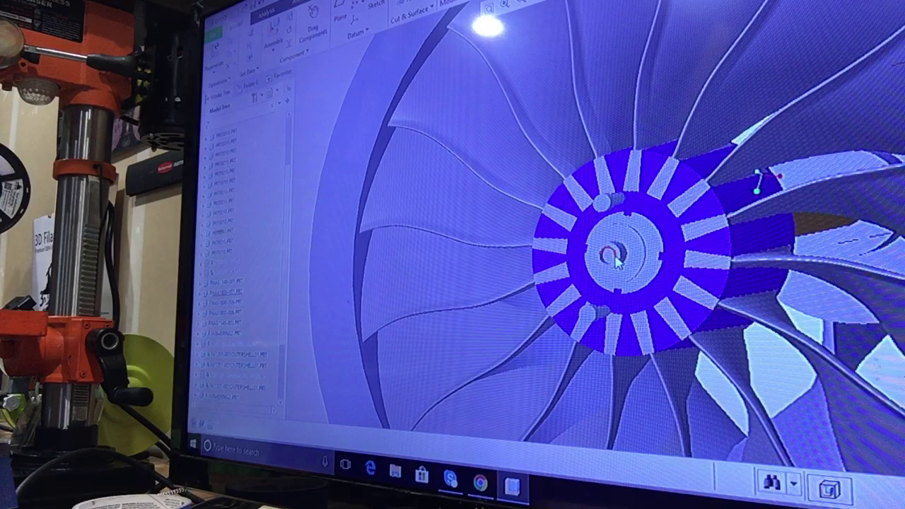
Step: Select the hub's central inner circular face for editing
{"action": "left_click", "coordinate": [614, 257]}
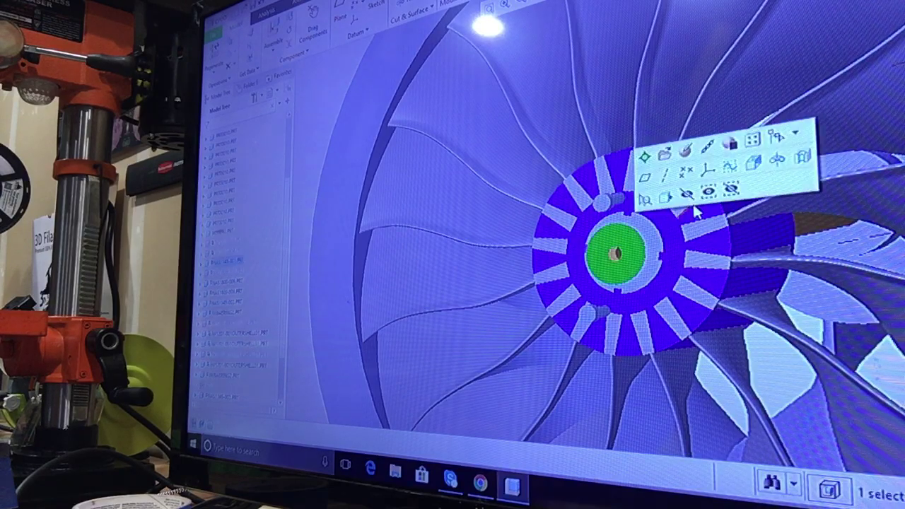